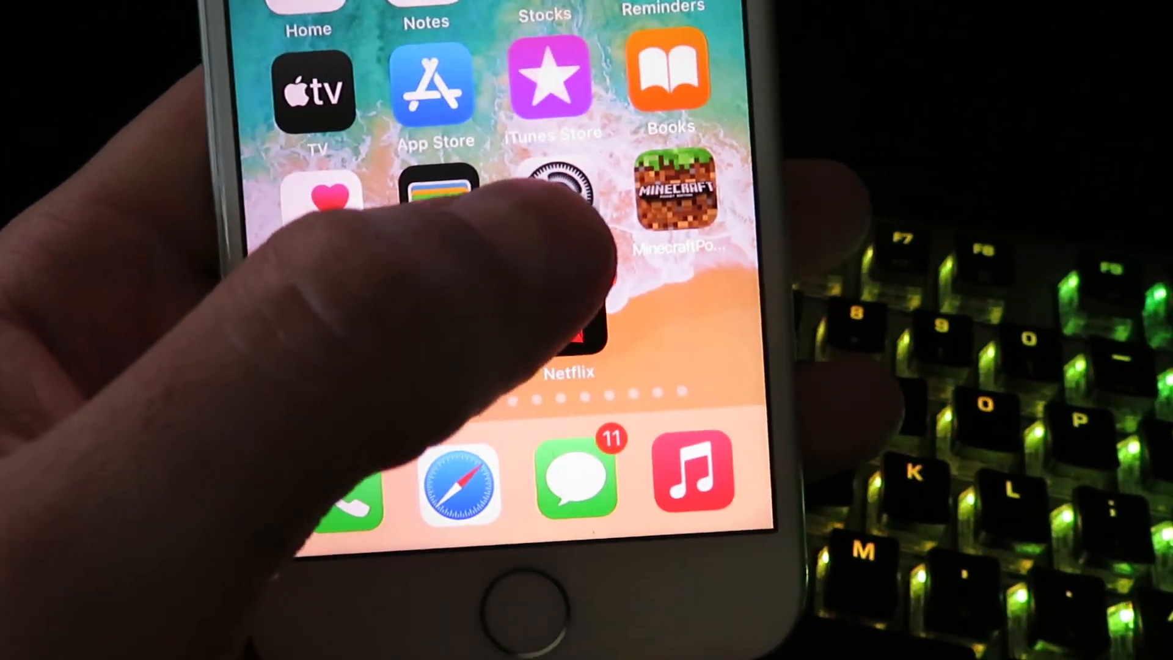
# Open Settings and set General > Background App Refresh to Wi-Fi & Cellular Data
pyautogui.click(572, 190)
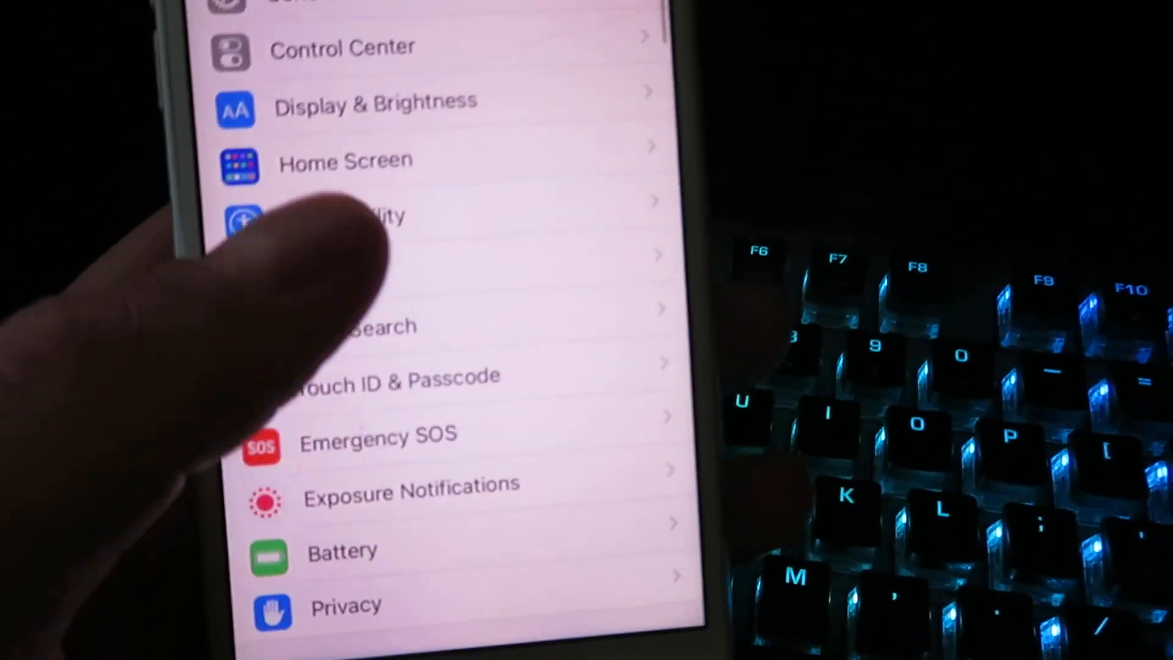
pyautogui.scroll(-3)
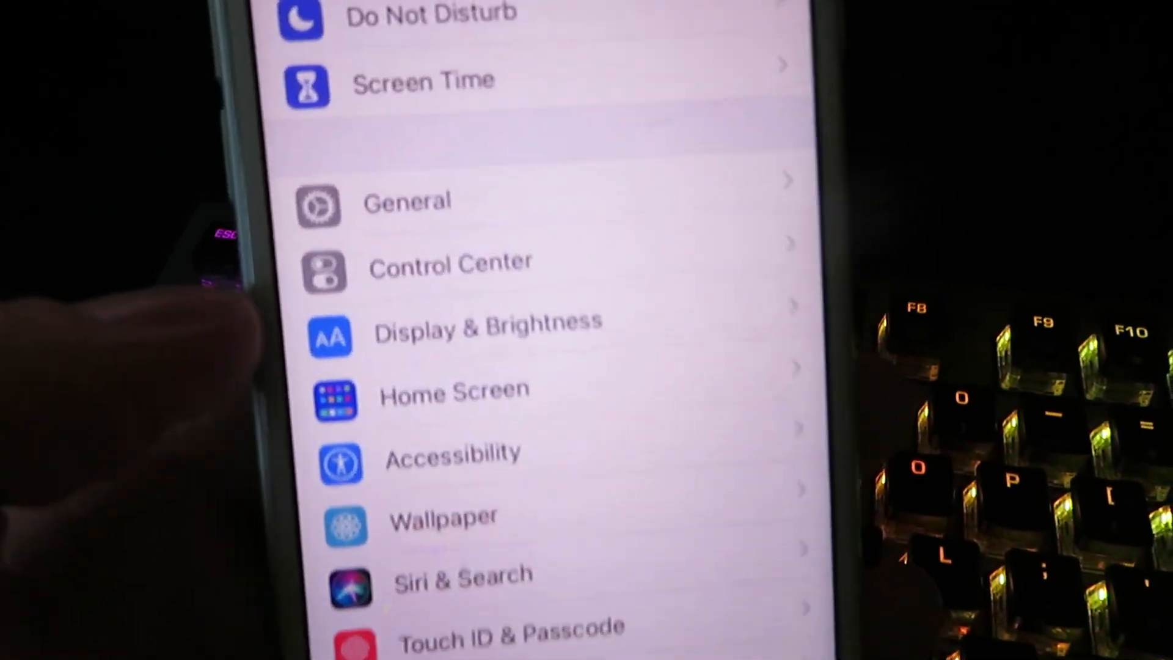
pyautogui.scroll(-3)
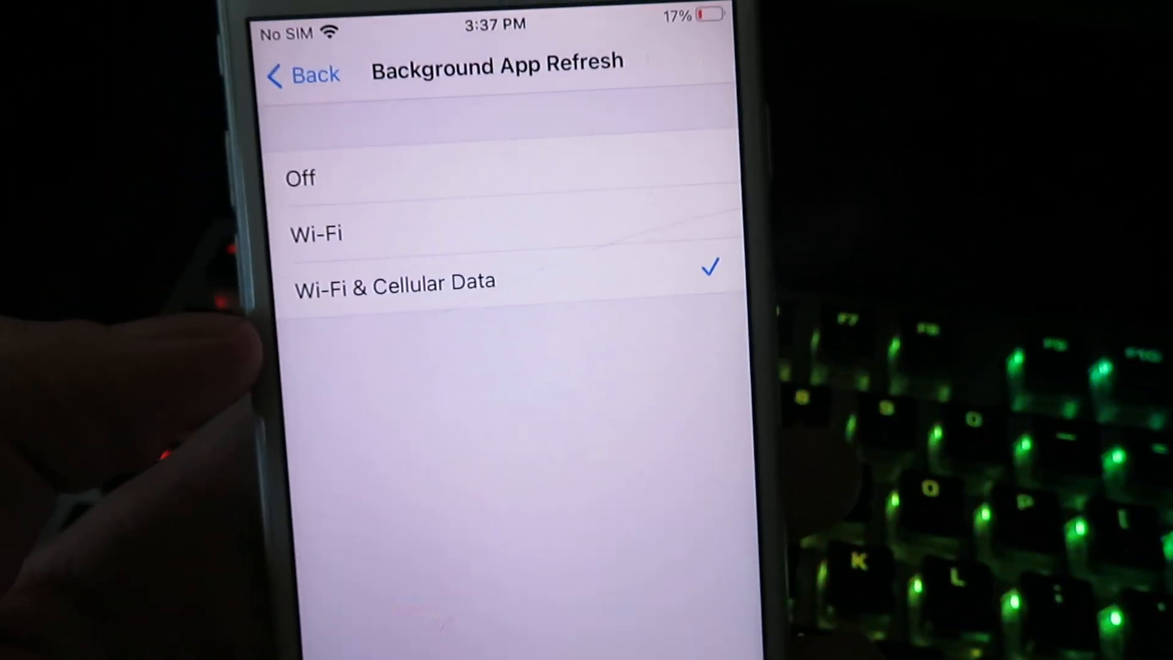
# Return from Background App Refresh to the main Settings list
pyautogui.click(315, 253)
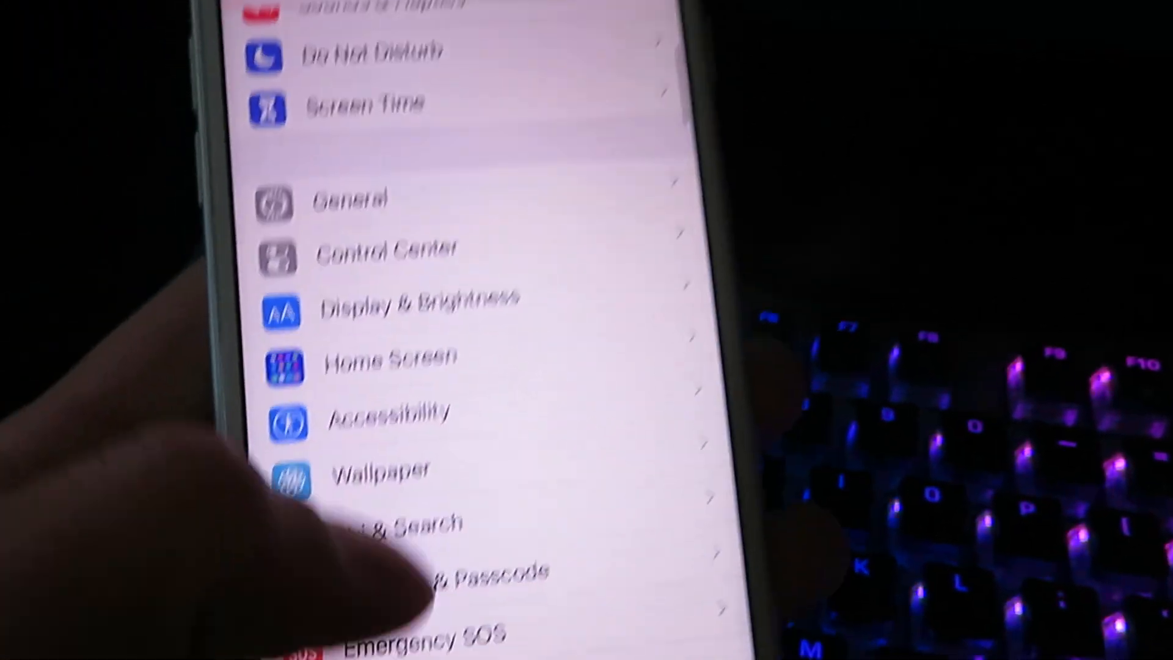
# Open the Battery settings and confirm Low Power Mode is off
pyautogui.scroll(-3)
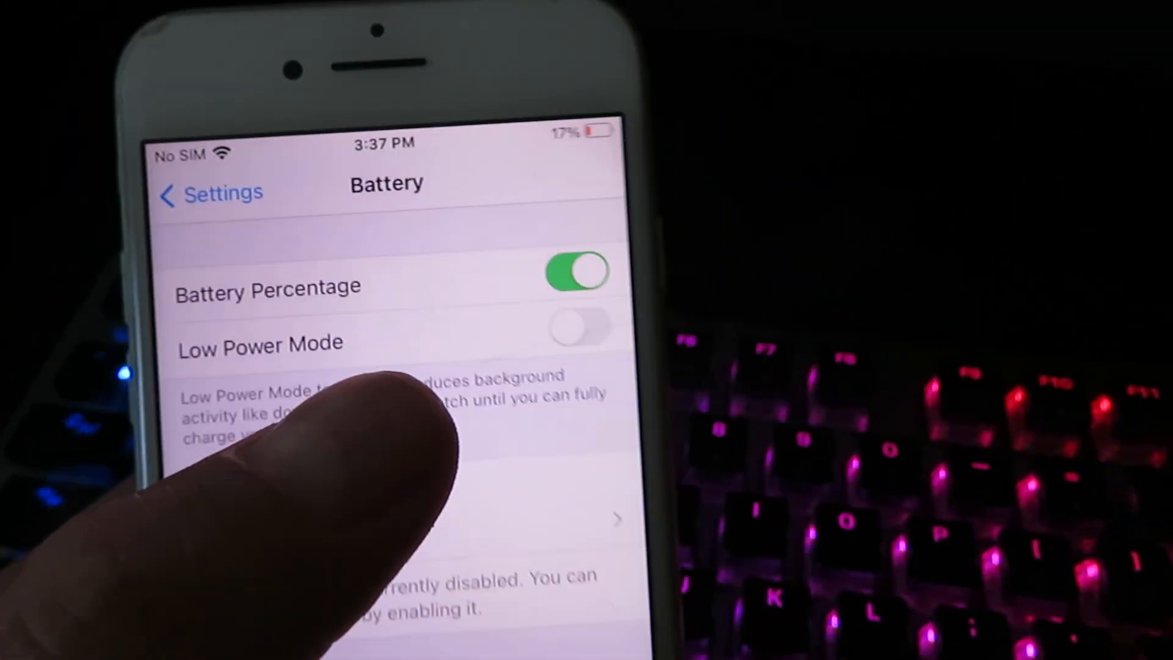
pyautogui.click(580, 324)
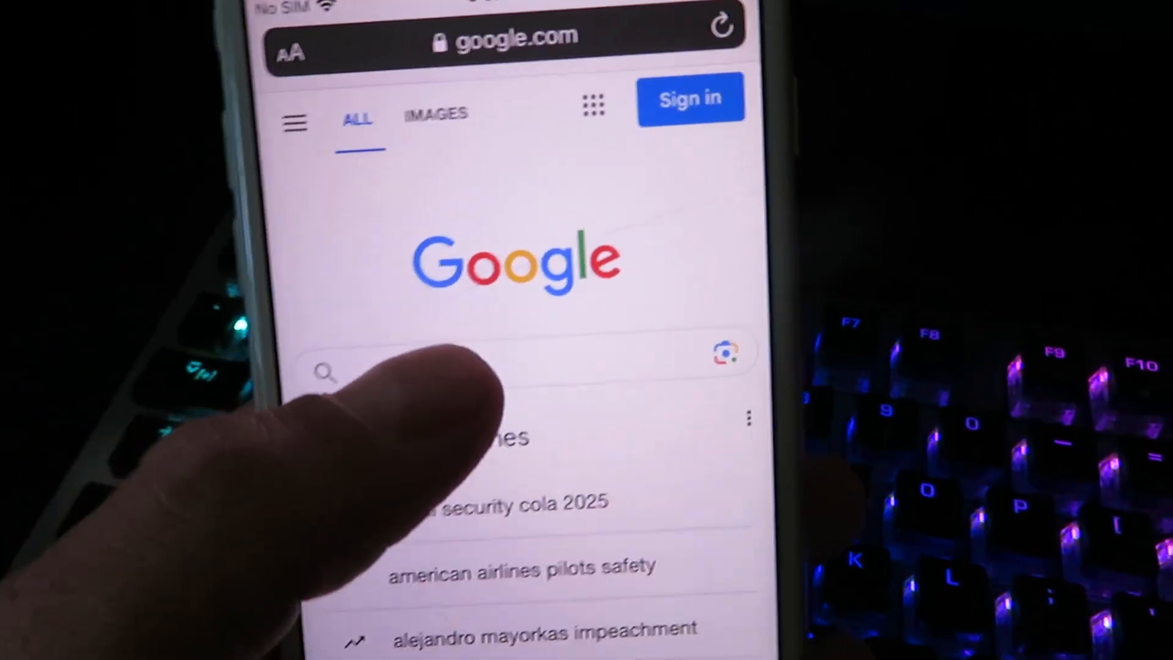
# Search Google in Safari for injectapp.org
pyautogui.click(513, 374)
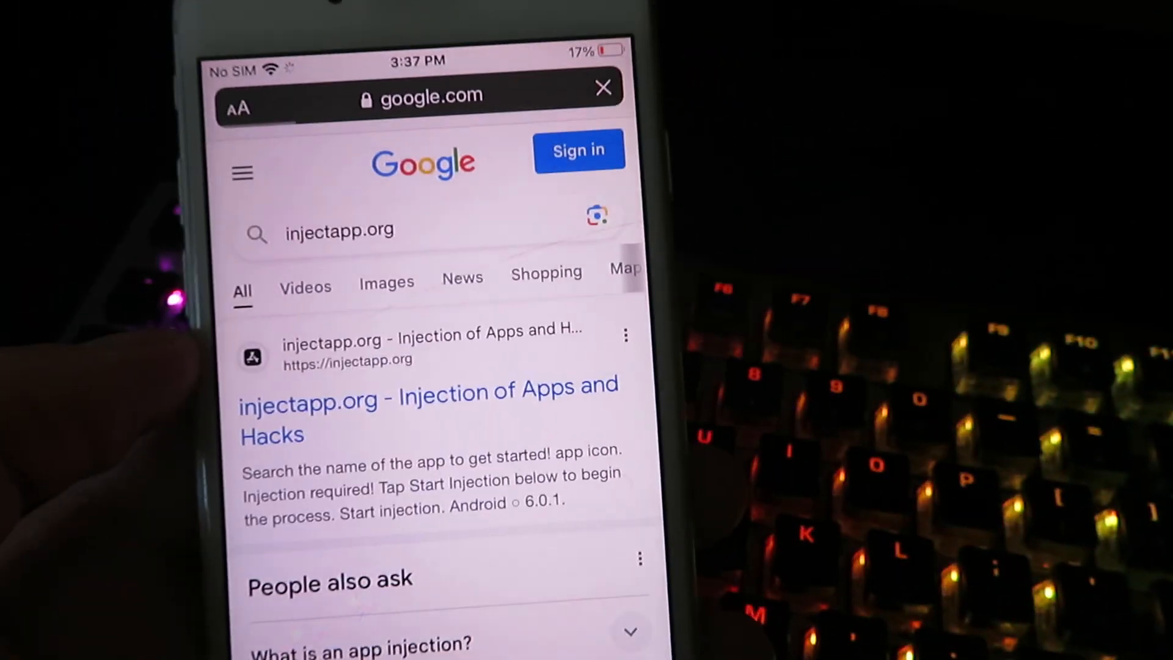
pyautogui.scroll(-3)
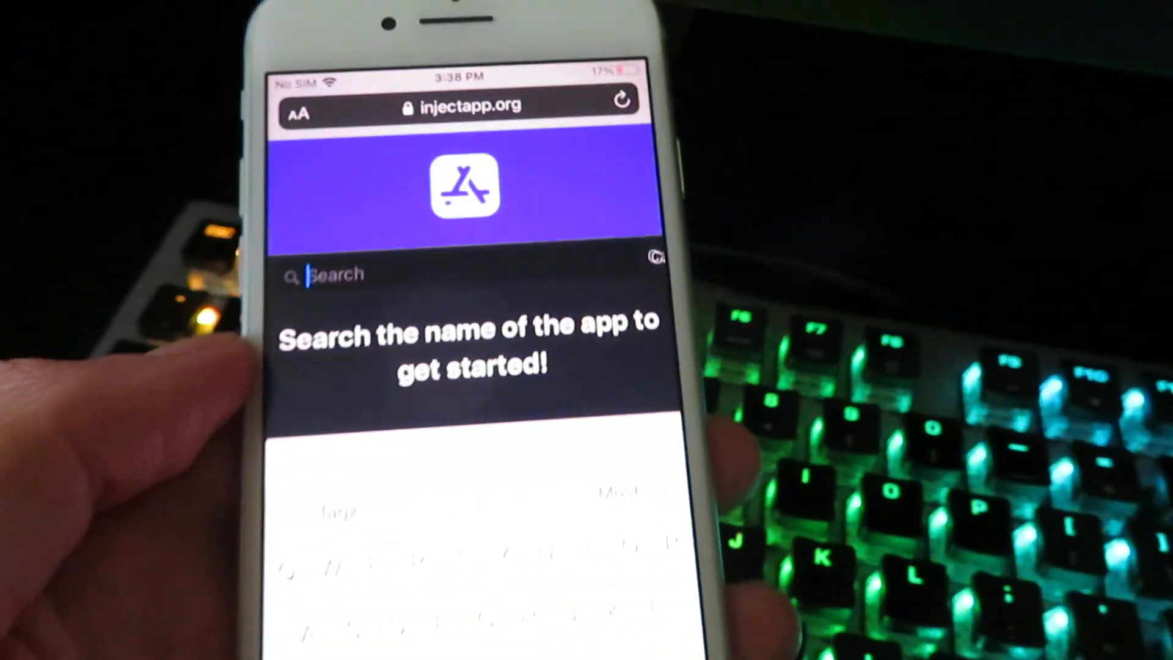
# Search injectapp.org's app search for 'Goo'
pyautogui.write('Goo')
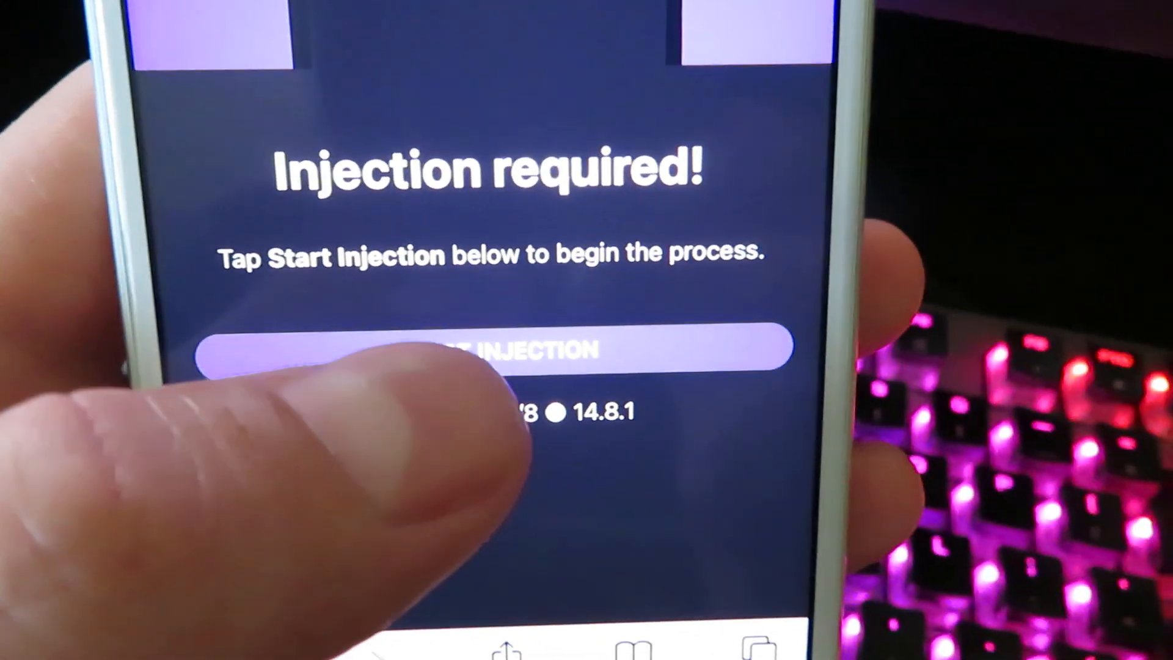
# Start injection of Google Play Store from the results
pyautogui.click(486, 347)
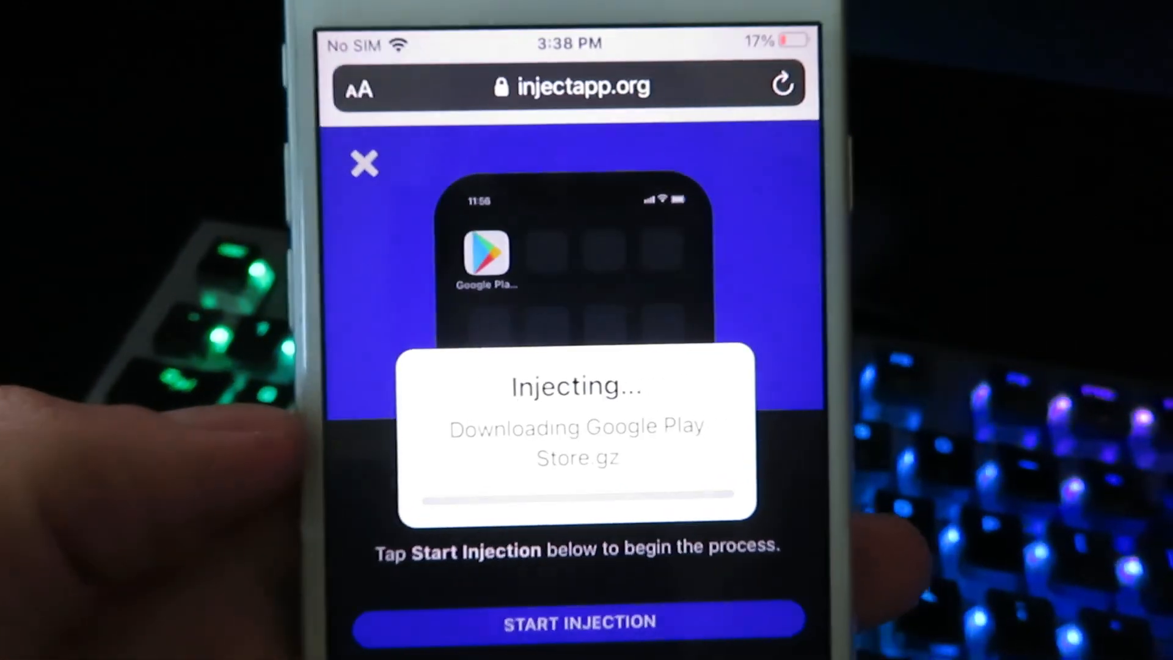